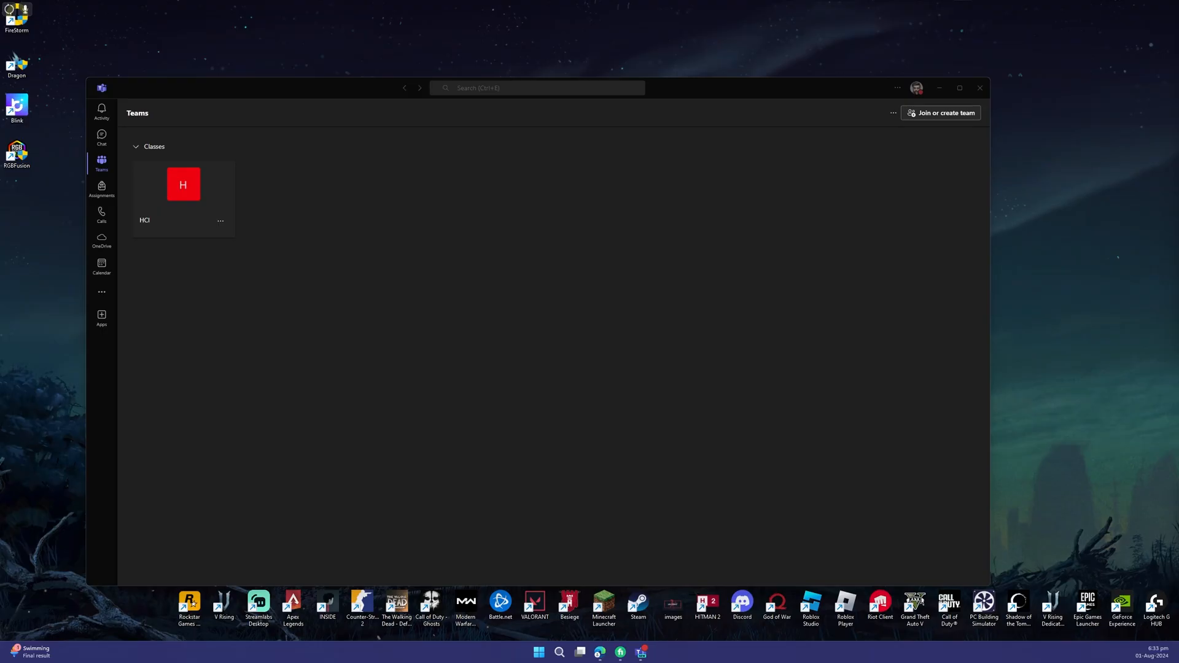
Maximize the Teams window so the Teams page with the HCI class fills the screen
left_click(966, 88)
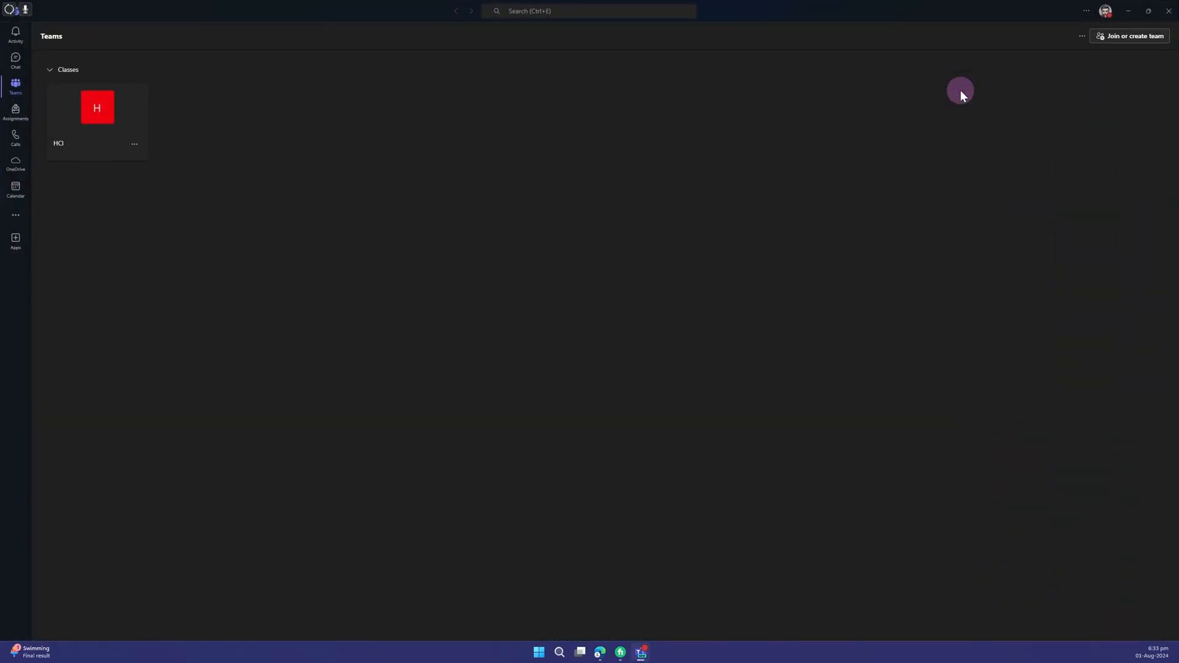
mouse_move(767, 271)
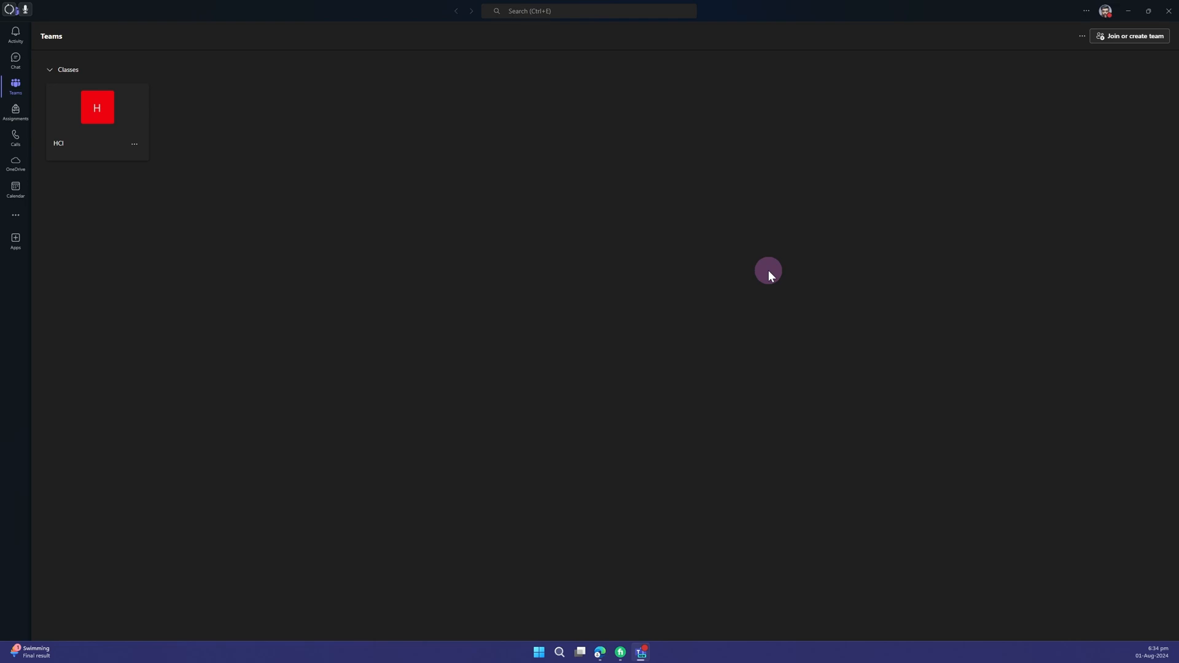
mouse_move(731, 226)
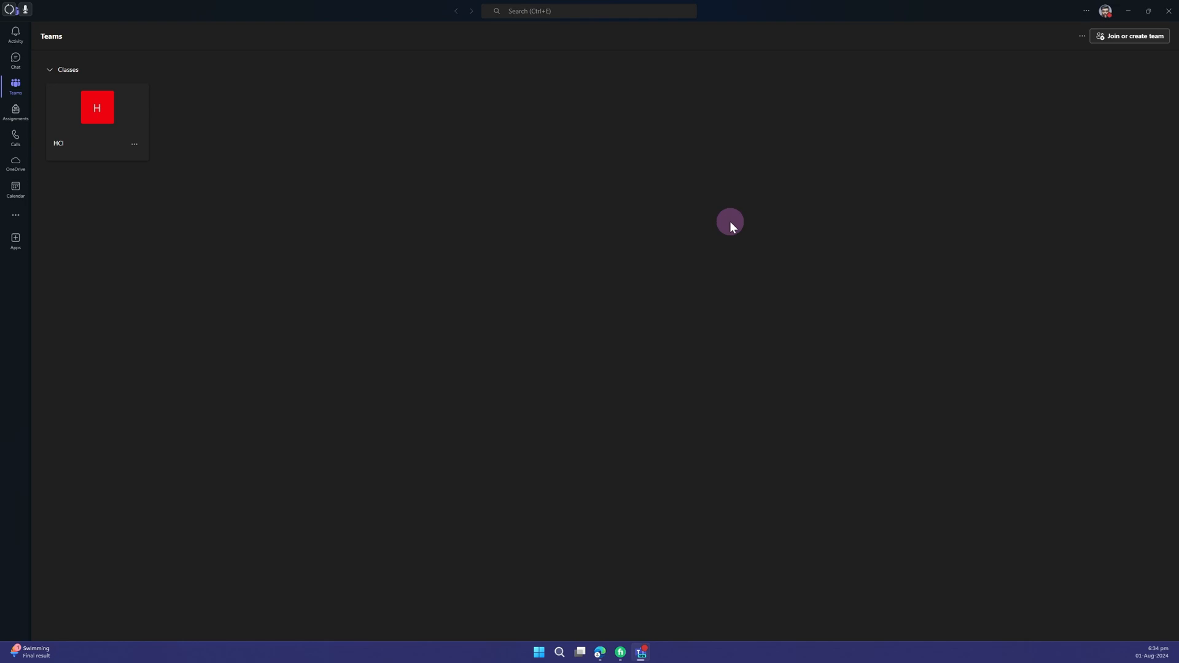
mouse_move(15, 188)
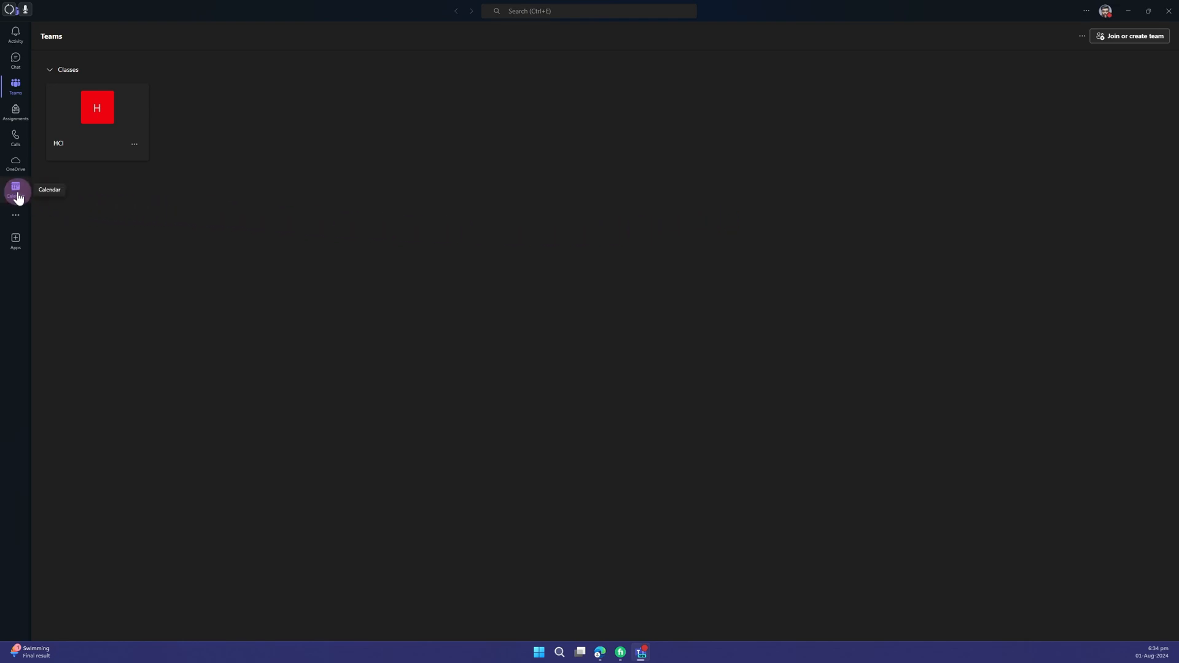
Switch to Calendar for 29 July – 2 August 2024 and show the list of calendar views
left_click(15, 187)
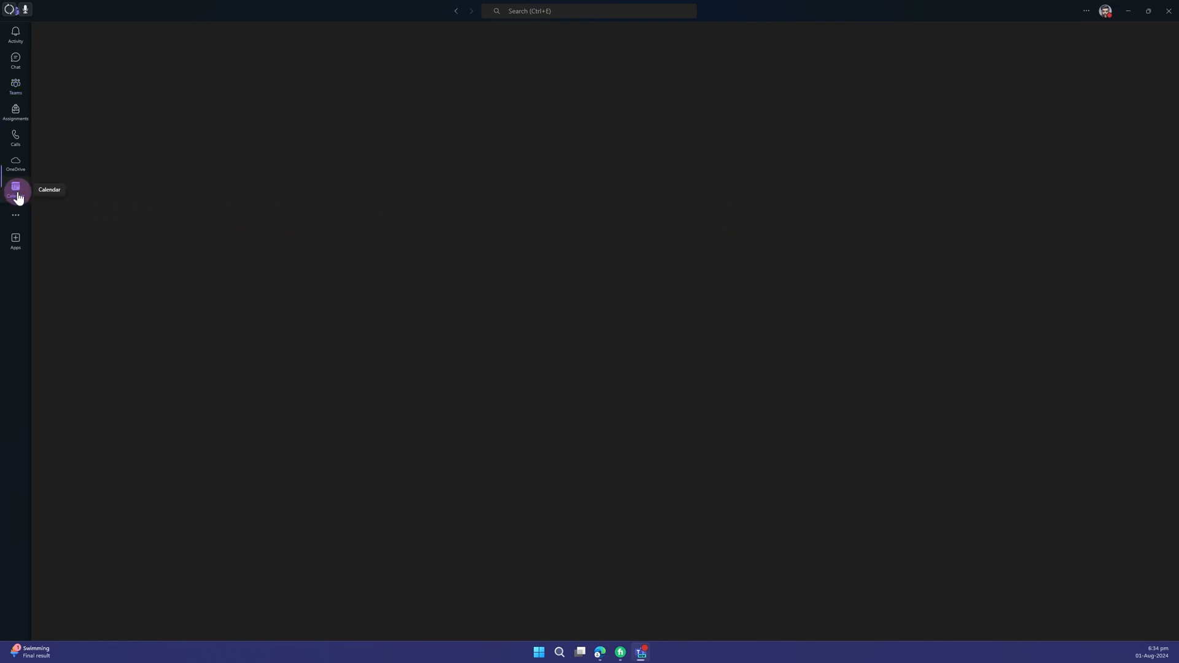
left_click(15, 189)
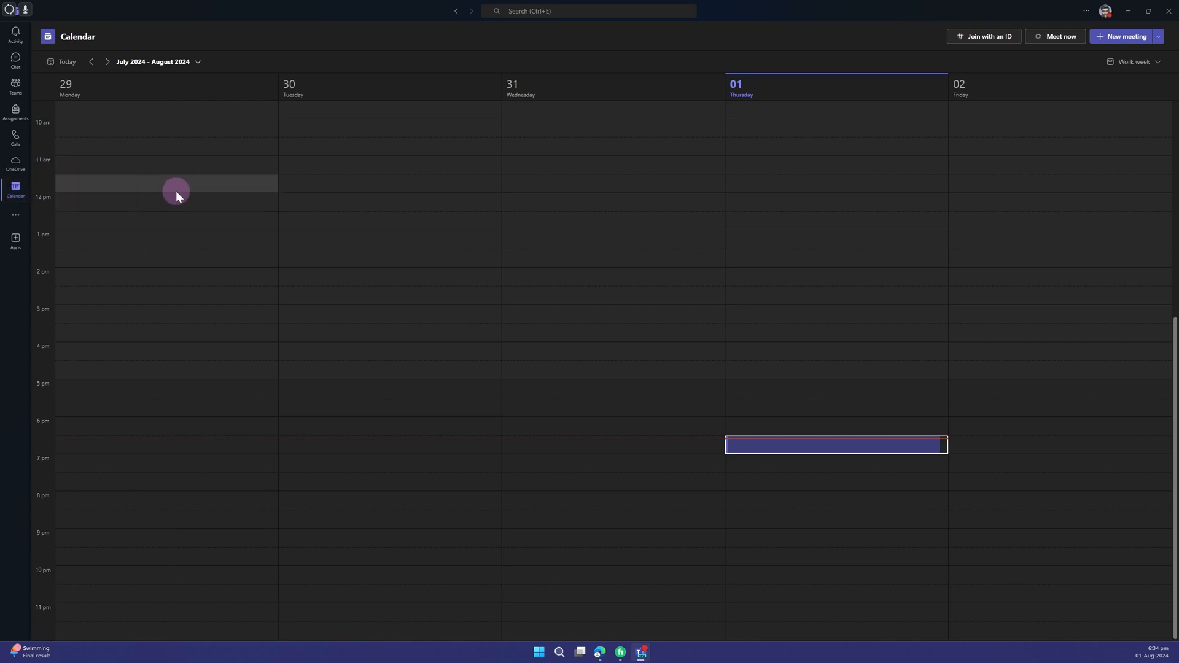
mouse_move(185, 187)
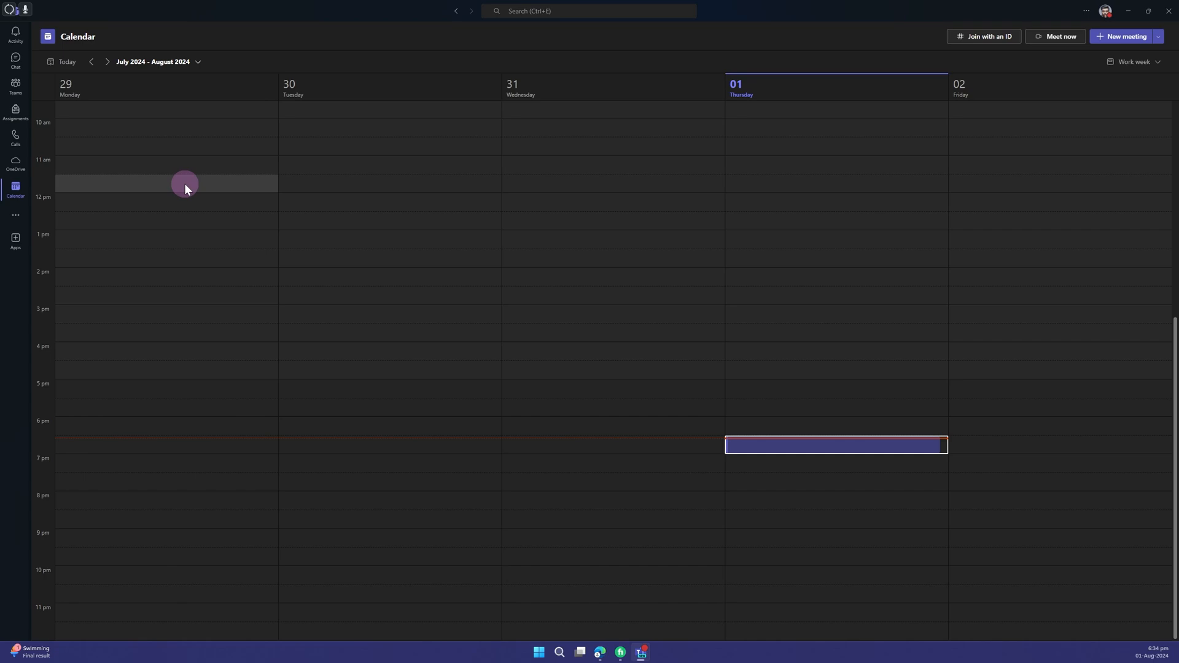
mouse_move(1100, 96)
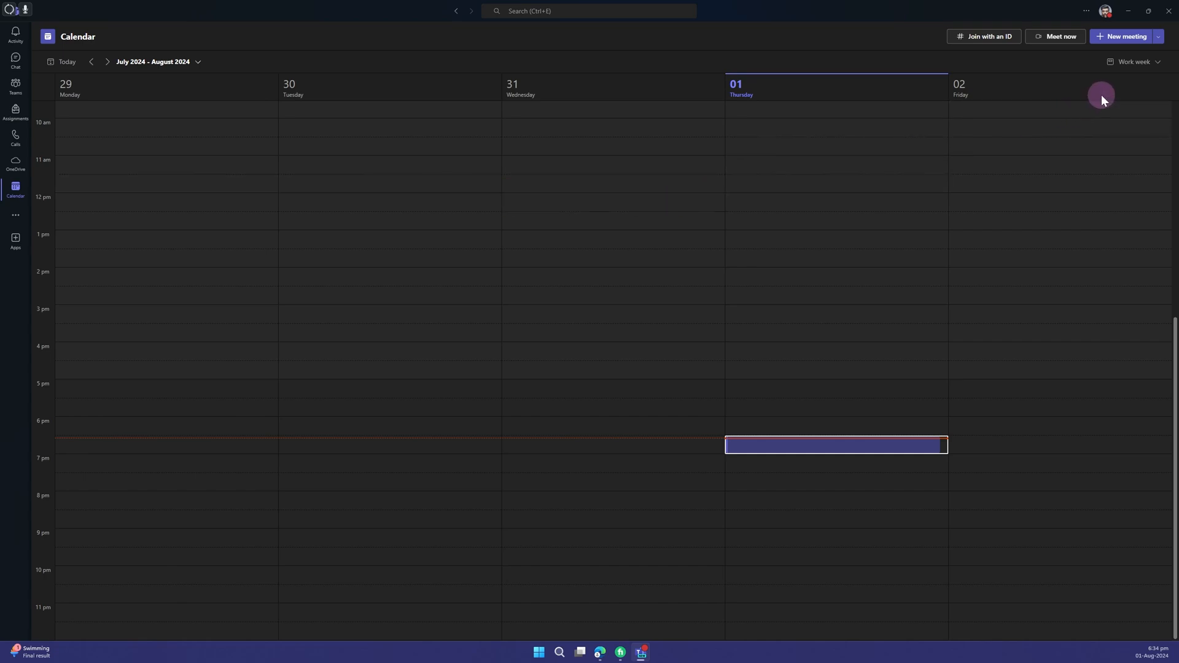
left_click(1135, 62)
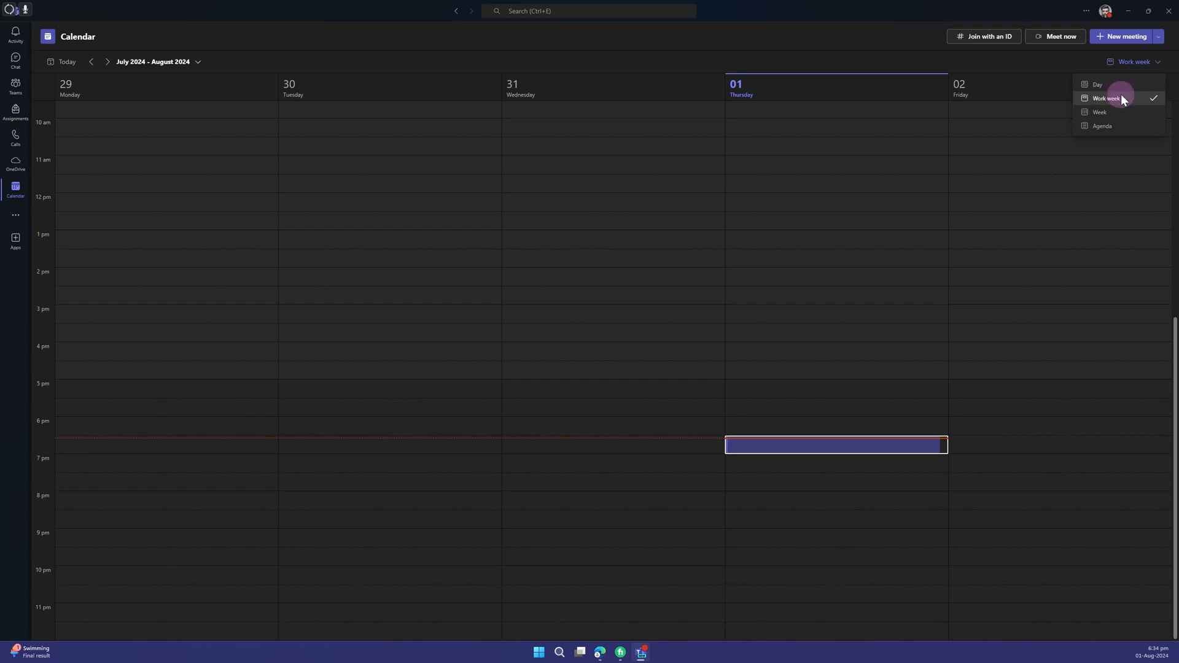
mouse_move(1107, 112)
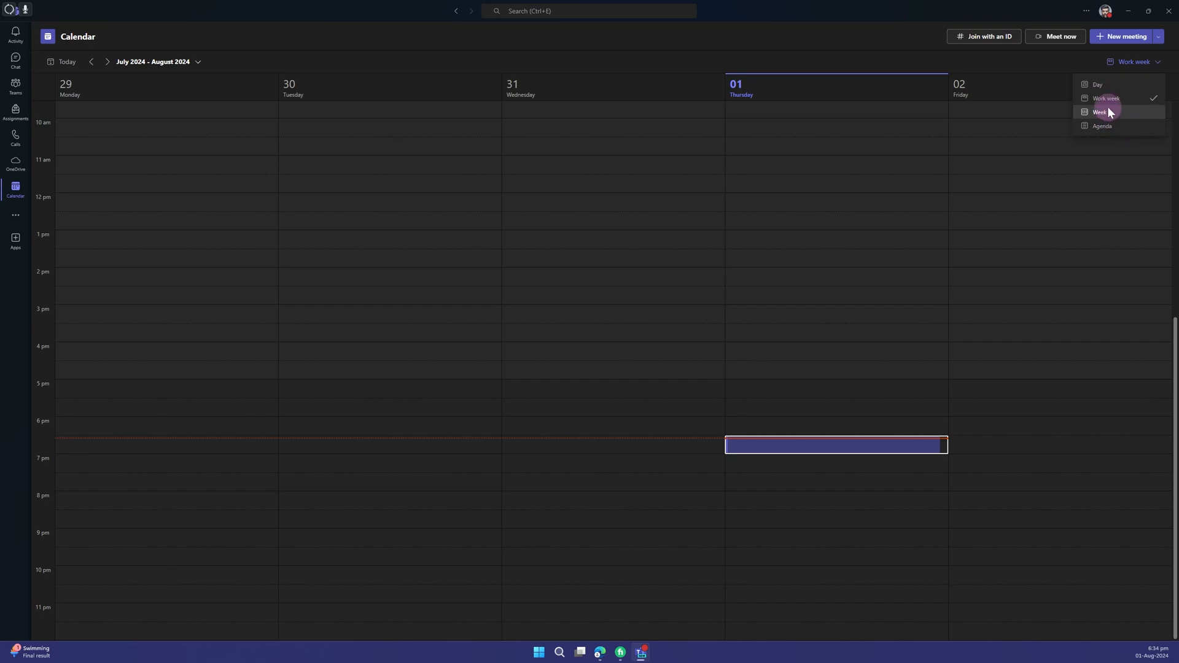
left_click(1097, 85)
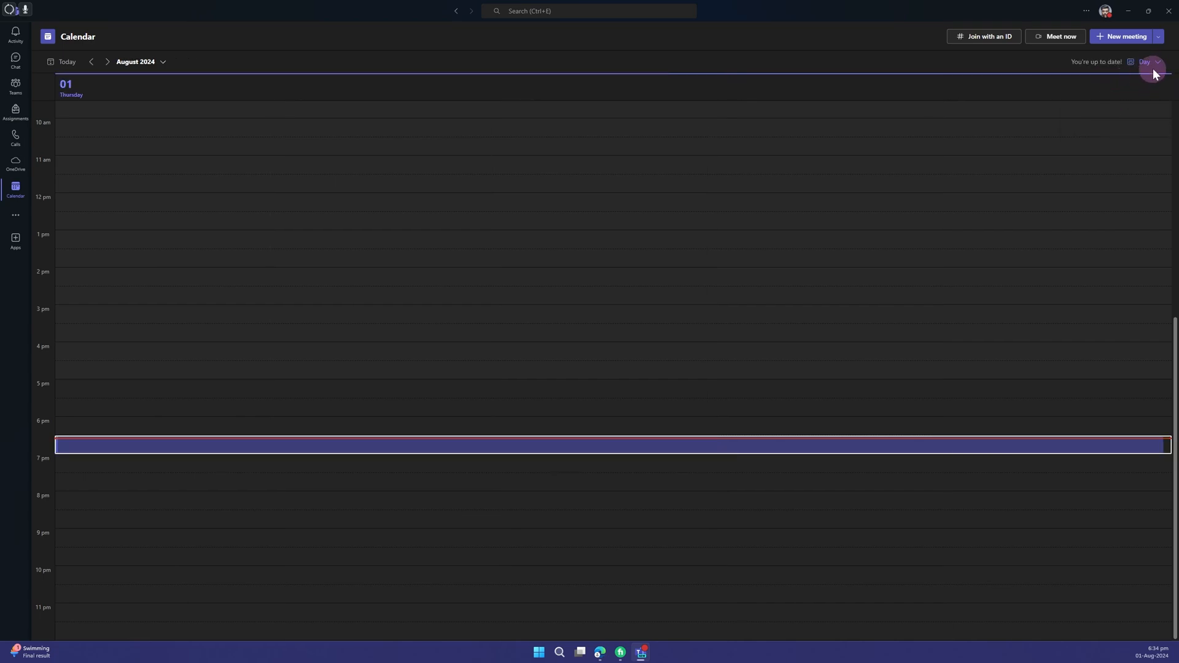
left_click(1149, 62)
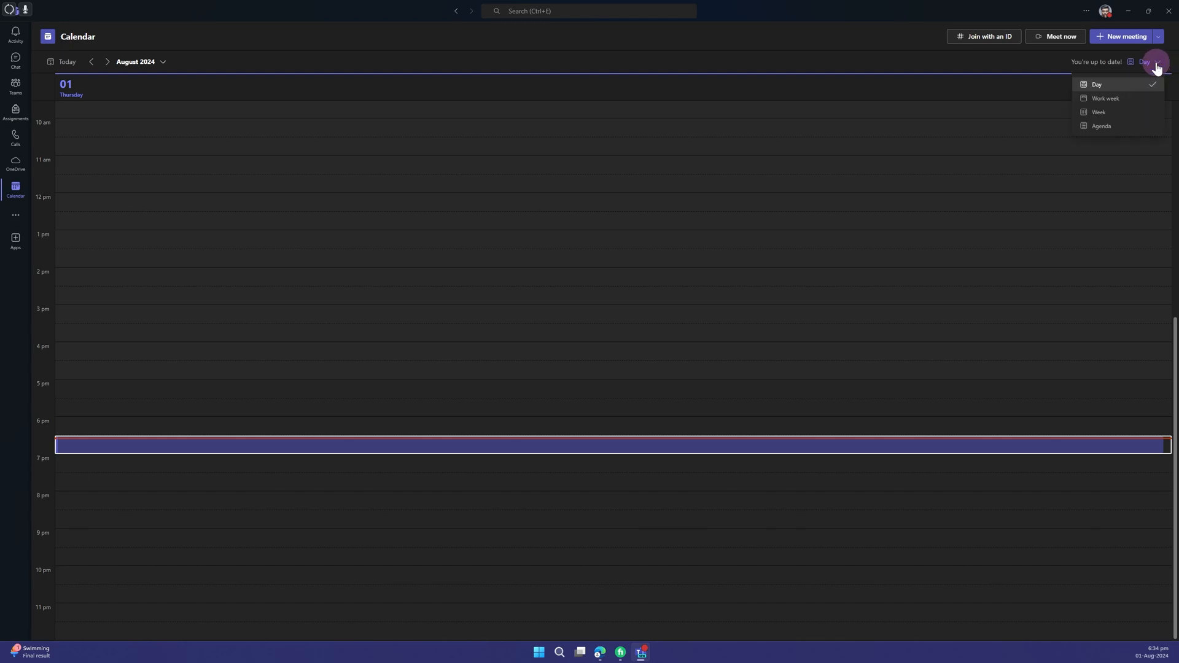
left_click(1104, 98)
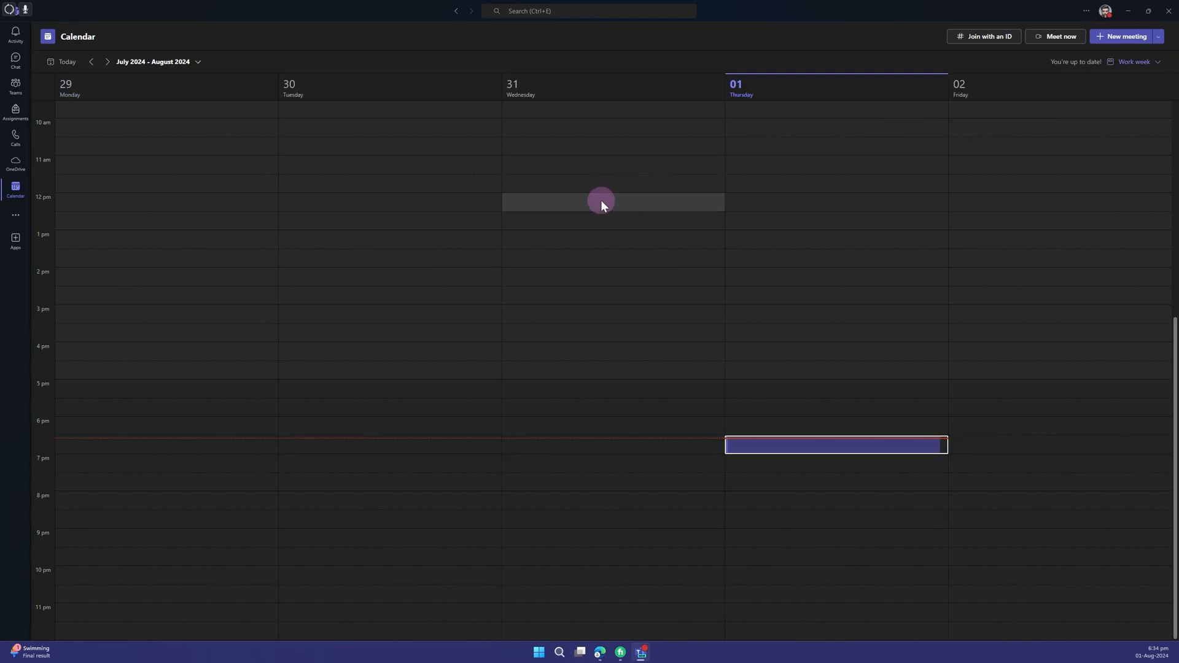
left_click(165, 146)
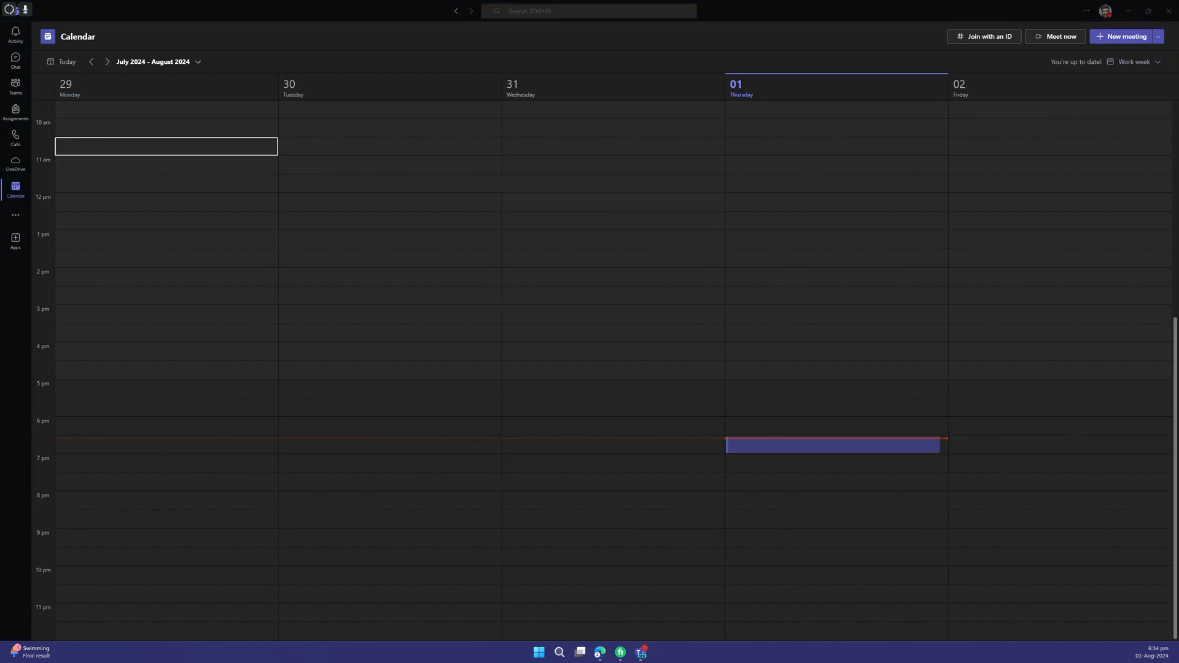
left_click(1124, 35)
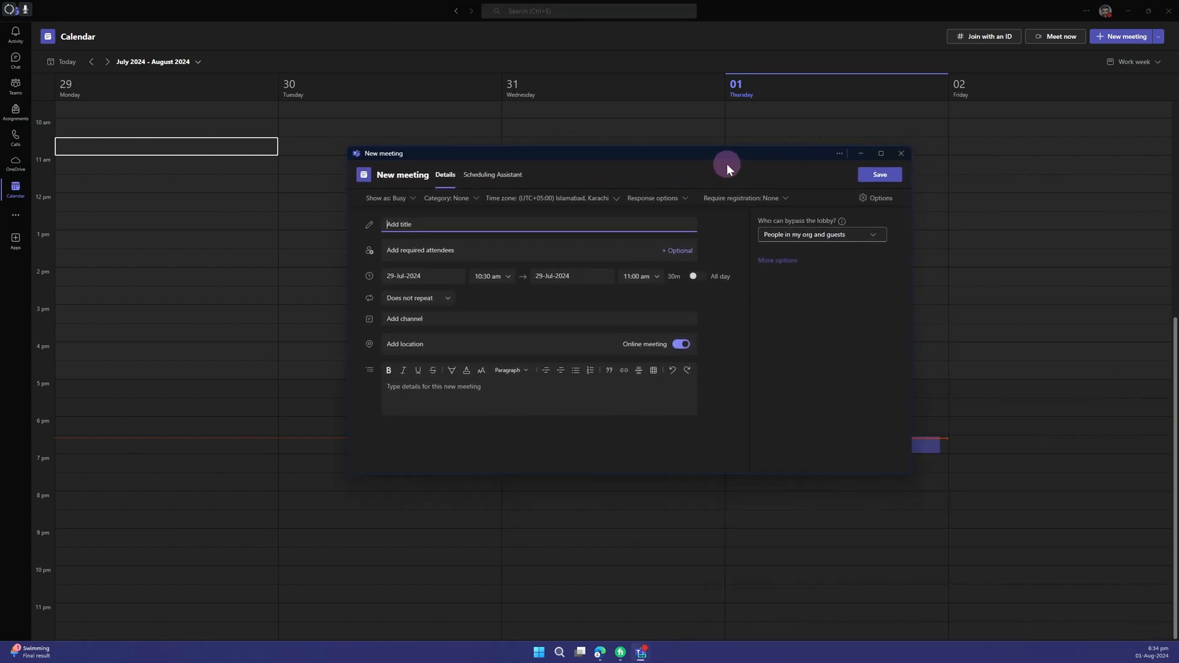
left_click(900, 153)
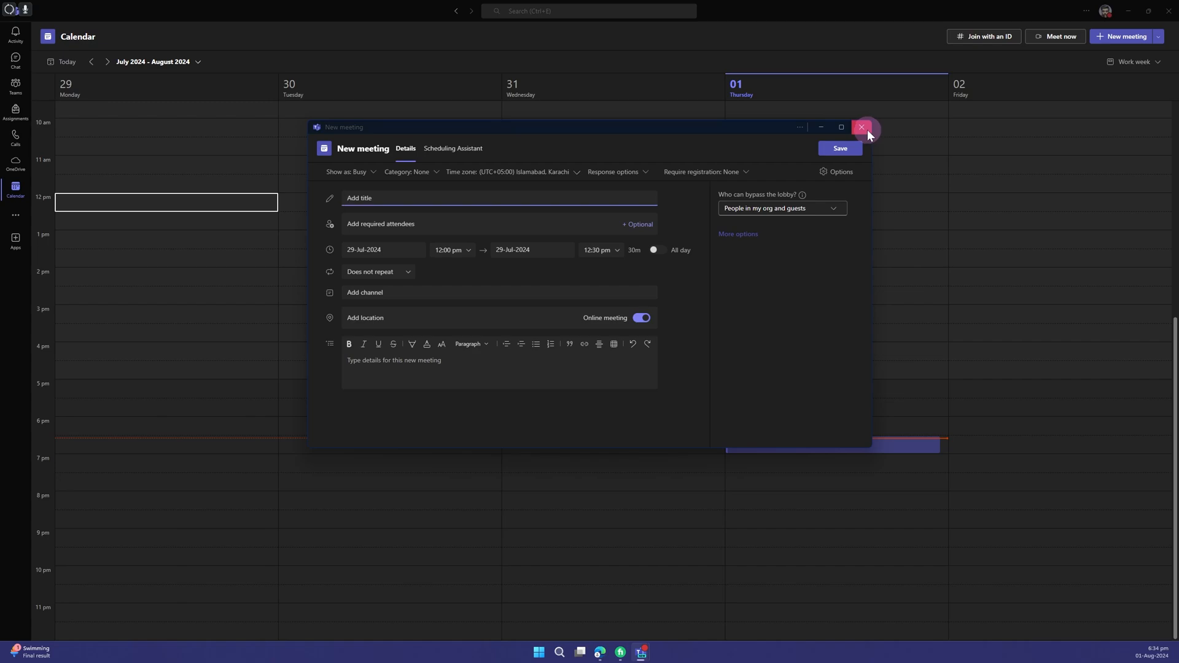
left_click(862, 127)
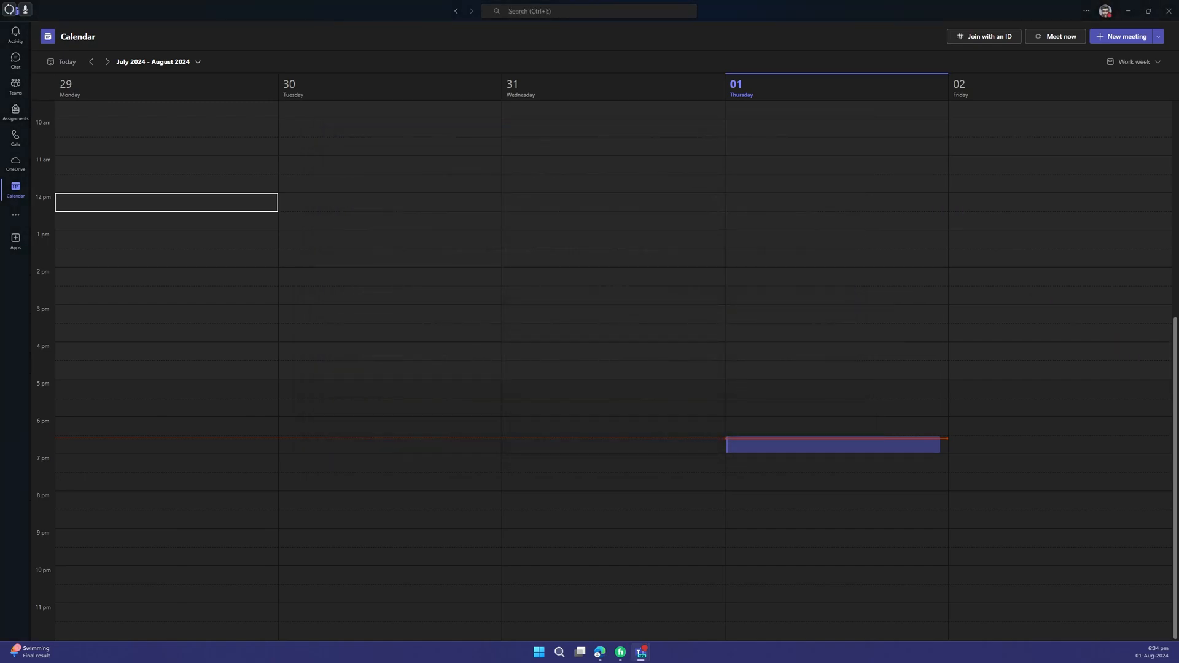
mouse_move(1021, 502)
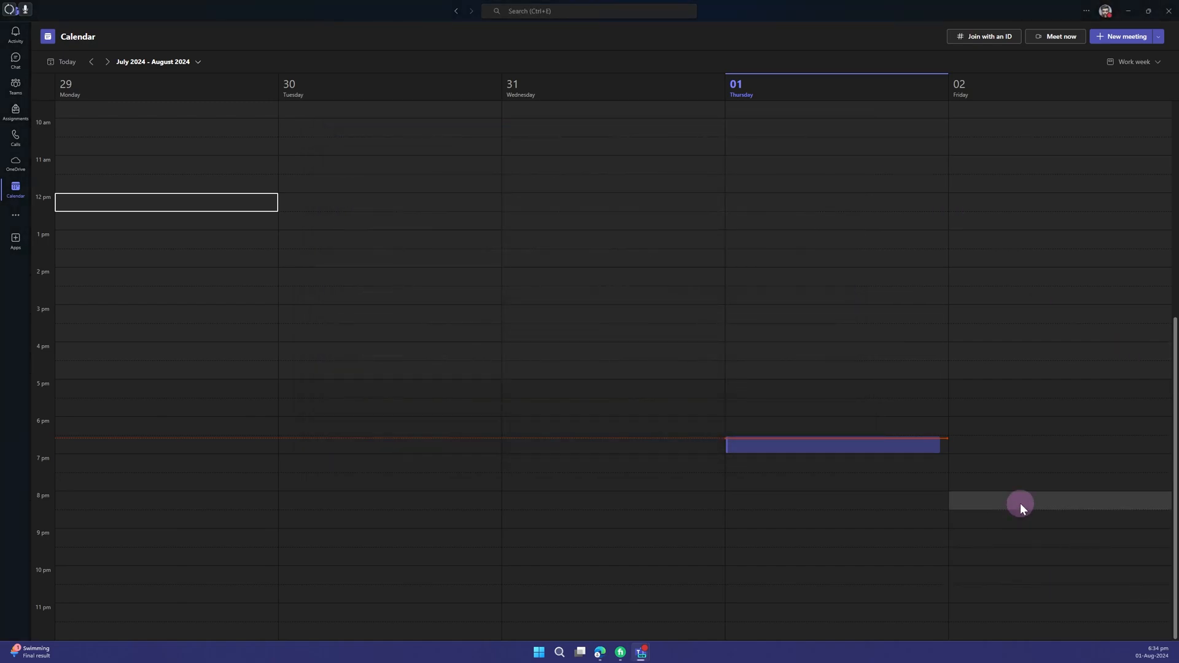